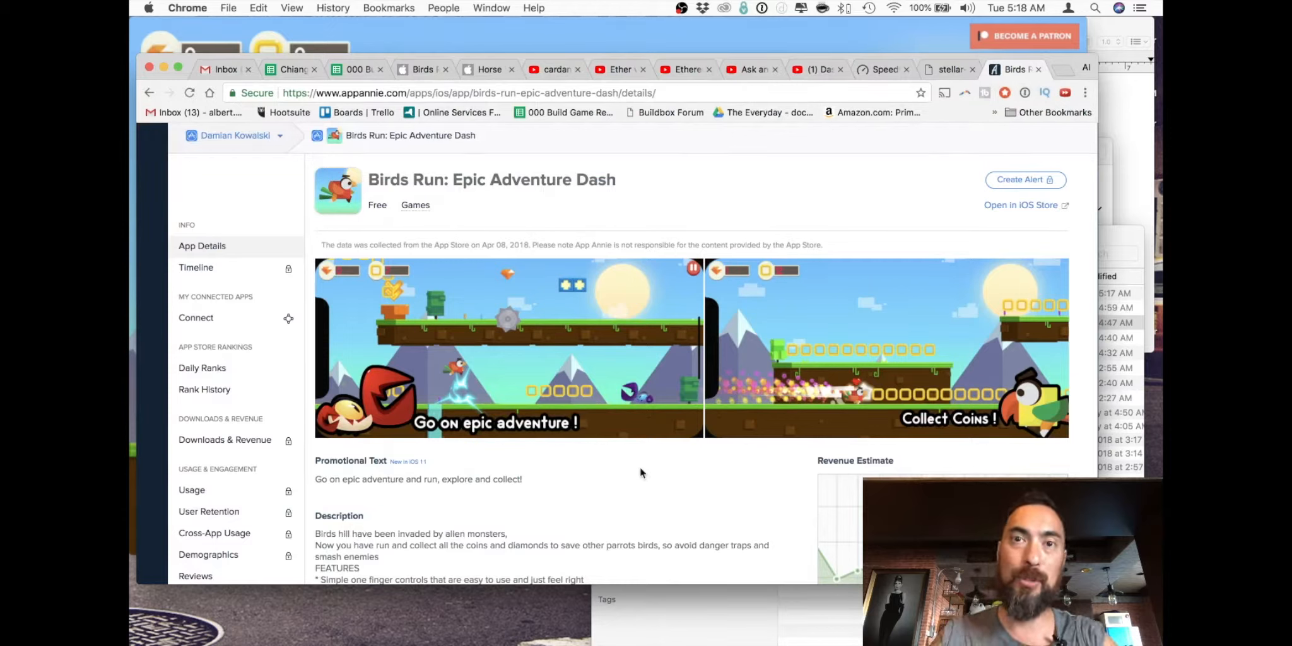
pyautogui.moveTo(444, 507)
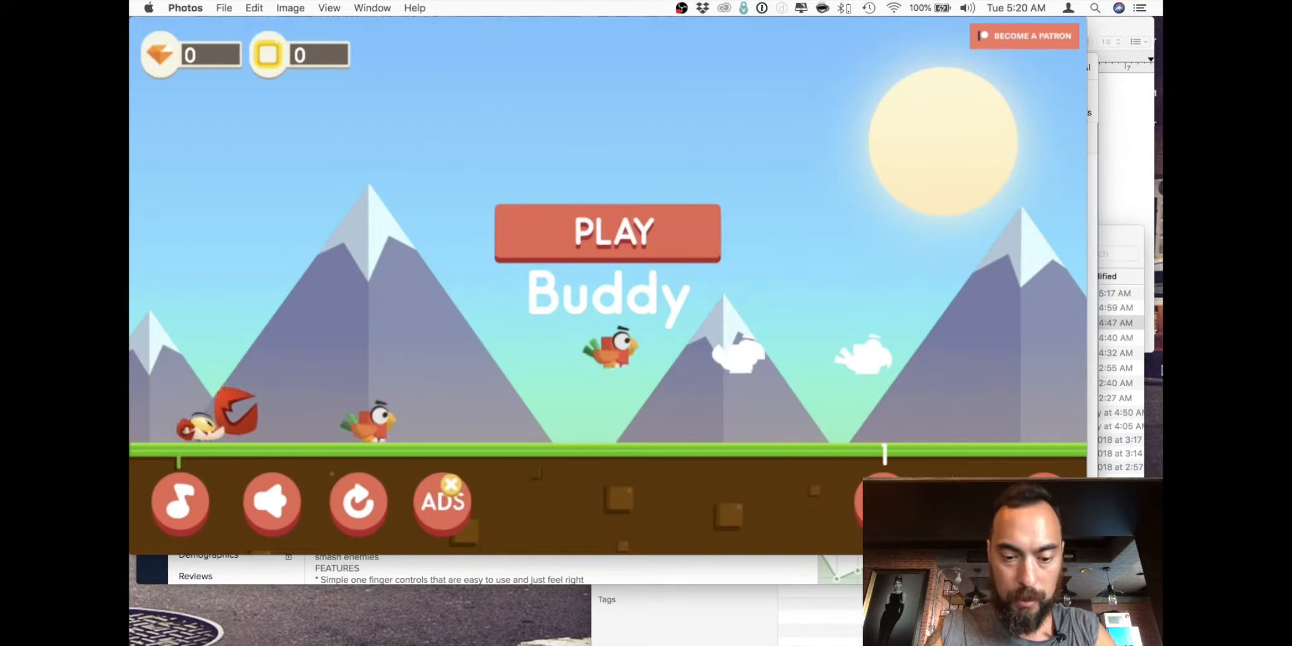
# - Start a run, jump through the level, and restart after game over ending with 3 gems and 48 coins
pyautogui.click(608, 232)
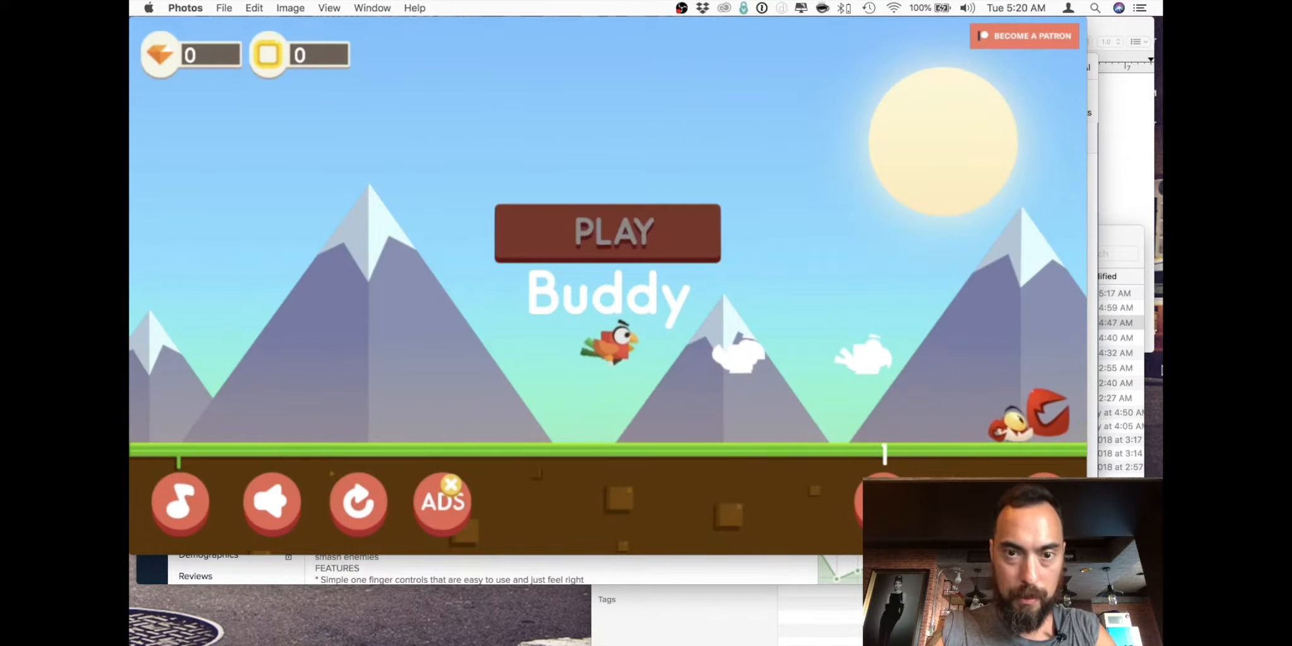
pyautogui.click(608, 232)
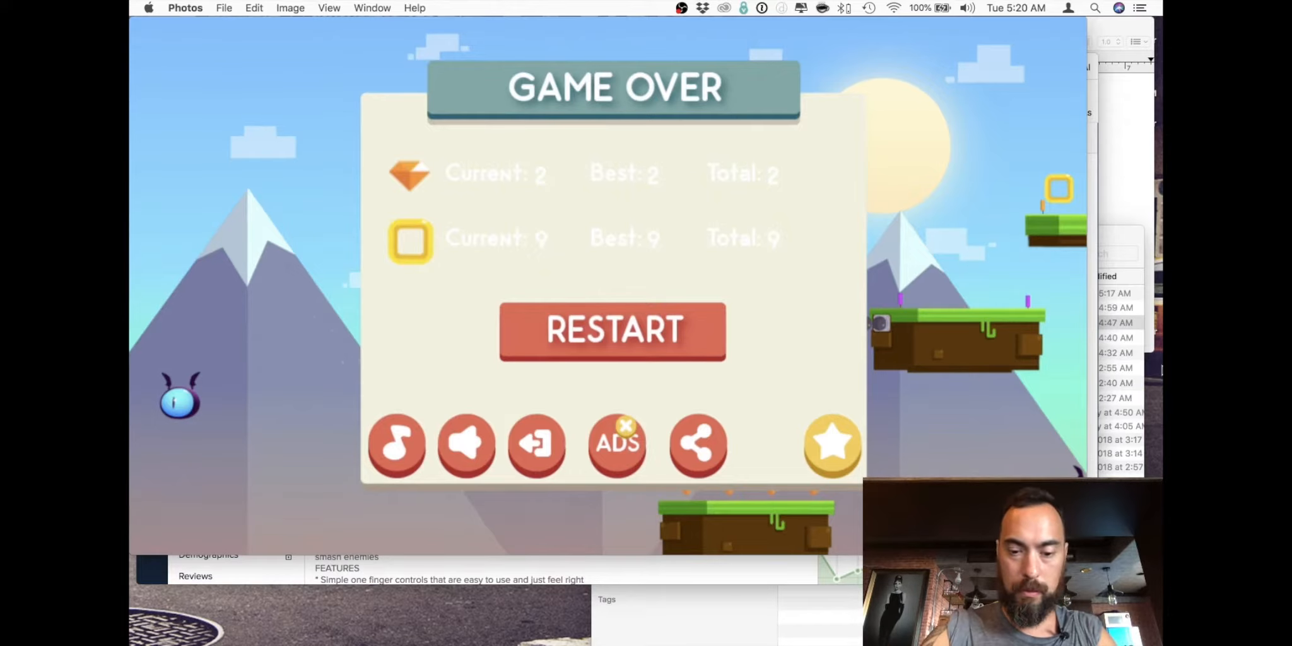
pyautogui.click(614, 332)
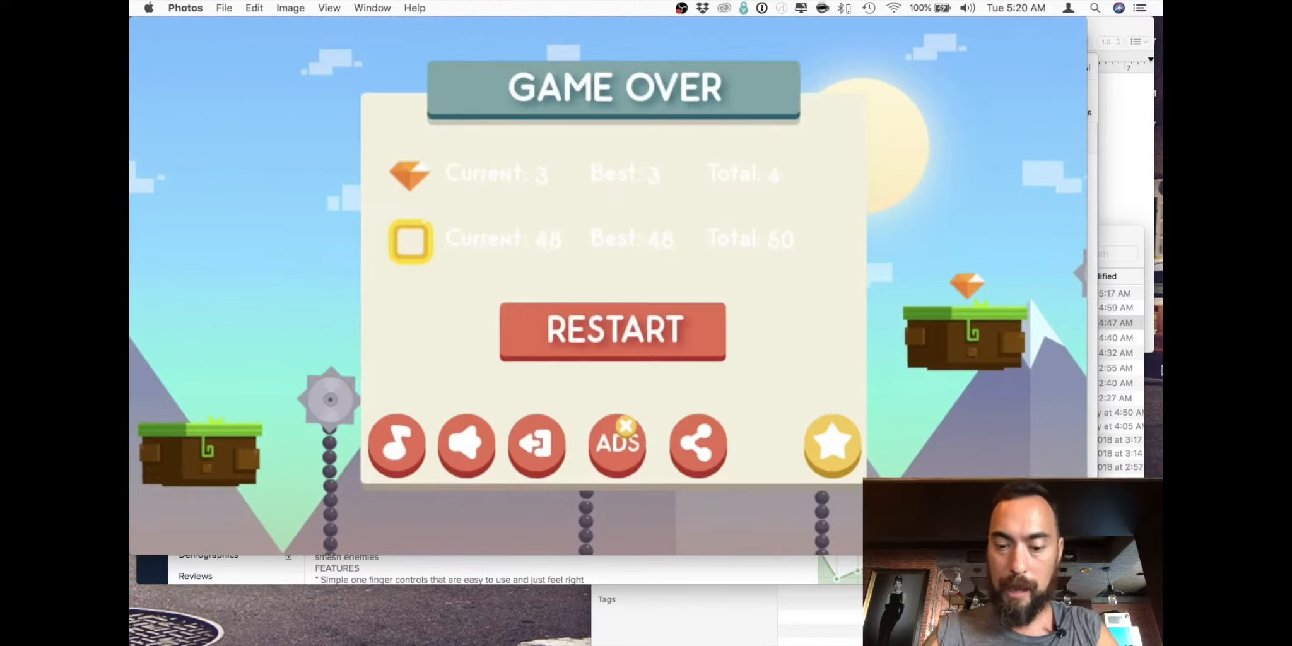
# - Restart twice and play runs, reaching a best of 10 gems and 118 coins
pyautogui.click(615, 331)
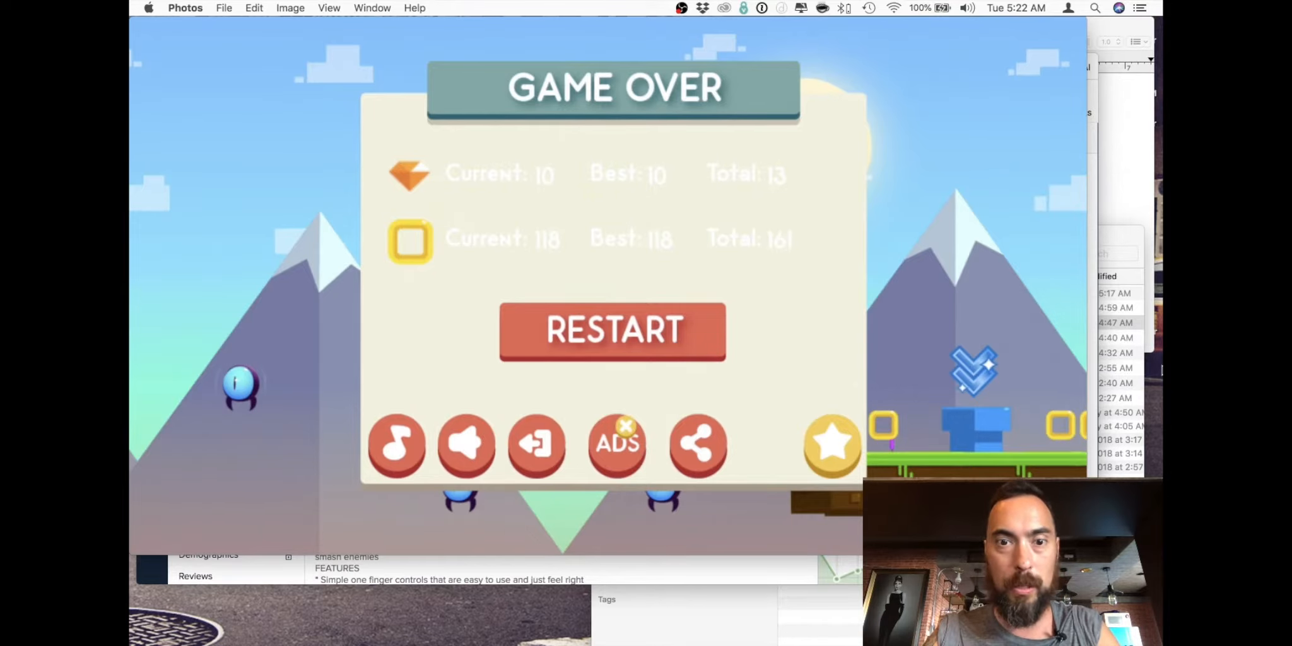
pyautogui.click(615, 331)
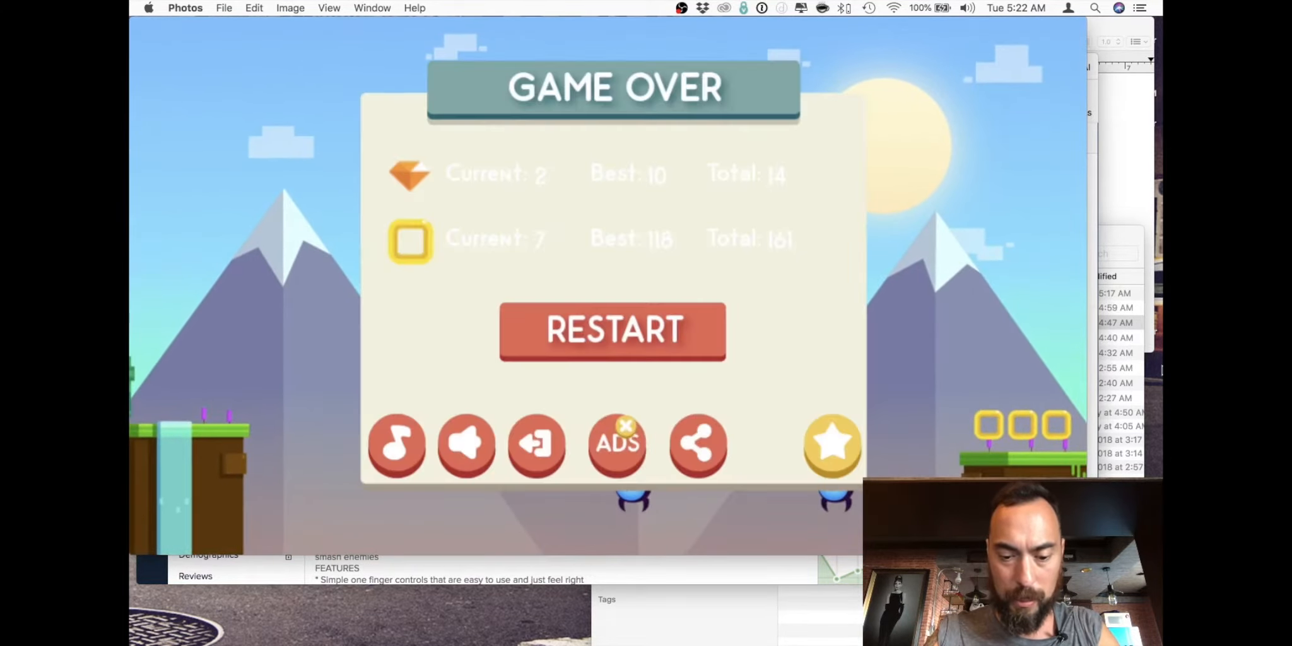
# - Restart and play until the 'Enjoying Birds Run?' rating popup appears
pyautogui.click(613, 331)
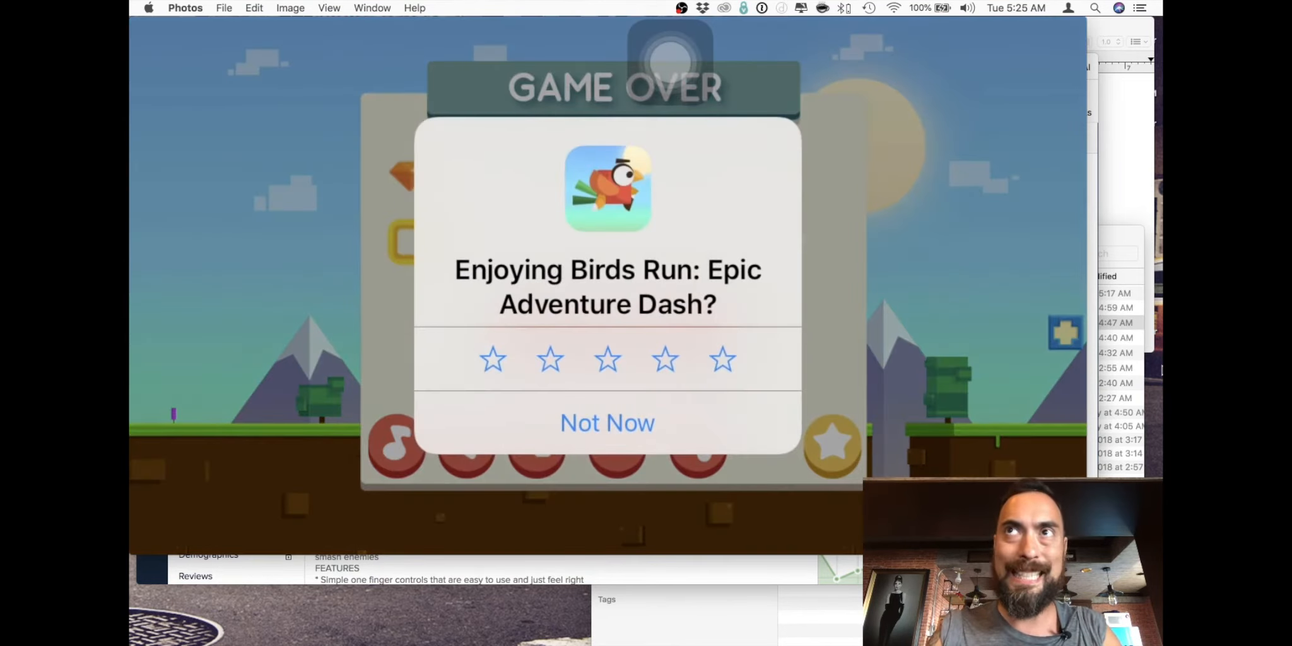
# - Choose Not Now on the rating popup, reach a best of 13 gems, then restart
pyautogui.click(607, 424)
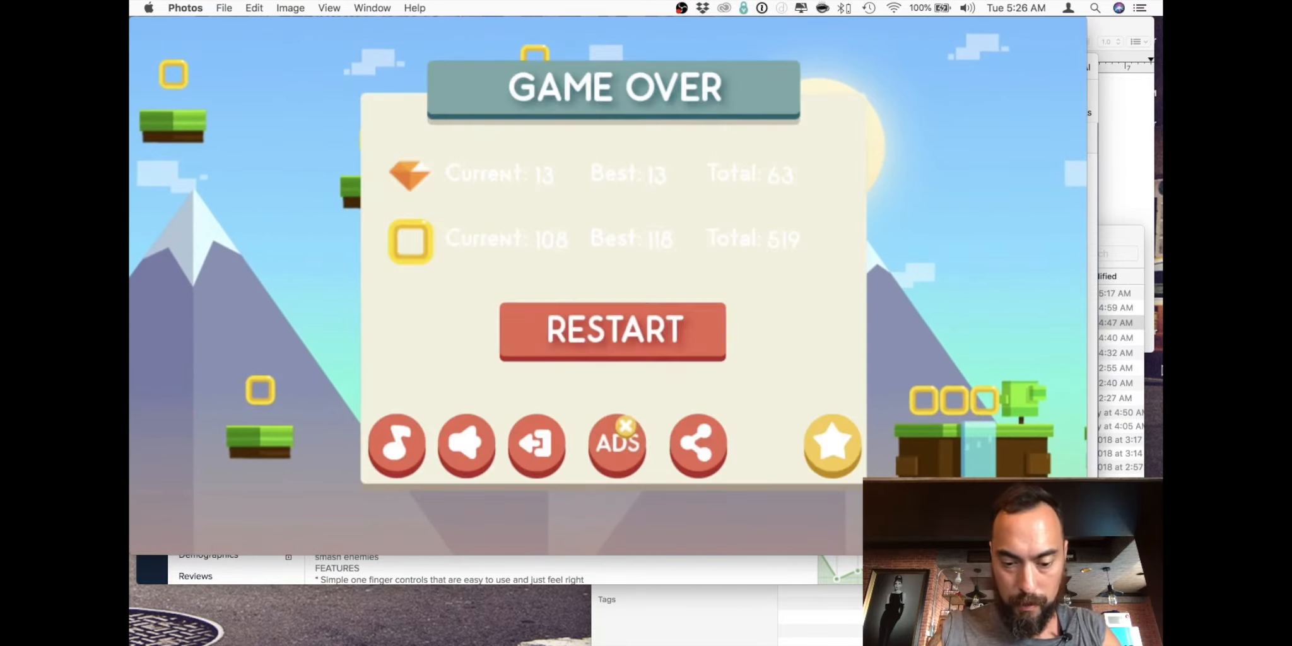
pyautogui.click(612, 331)
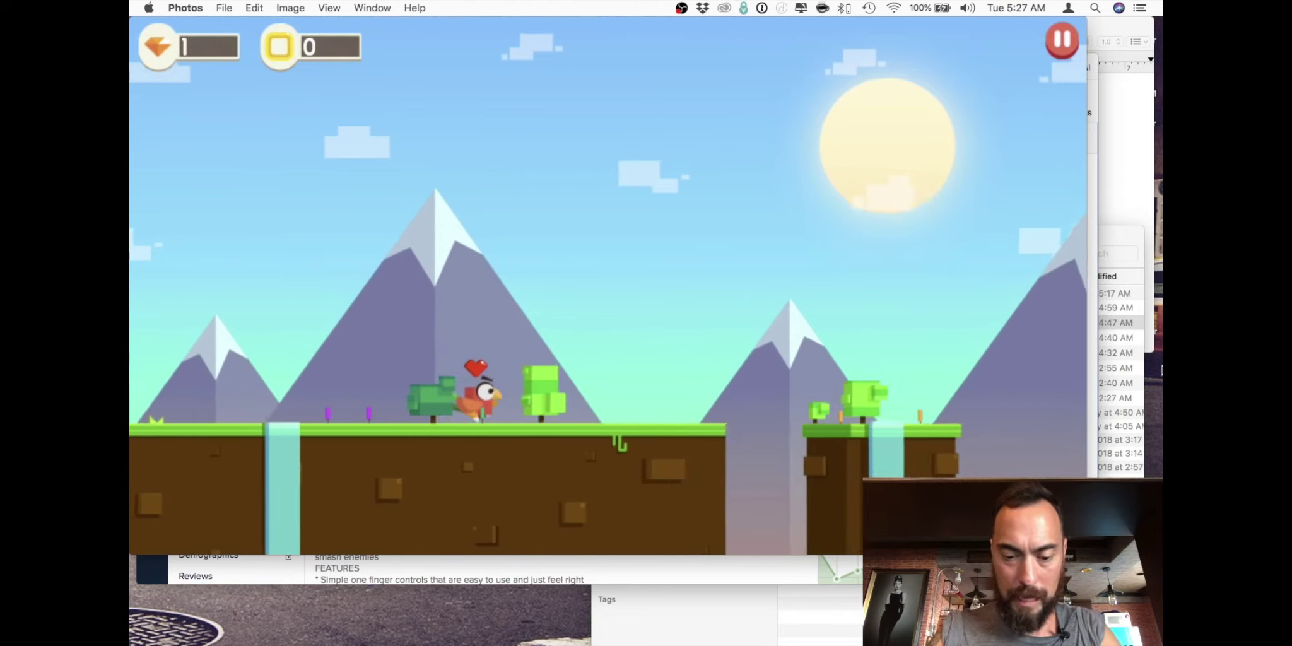